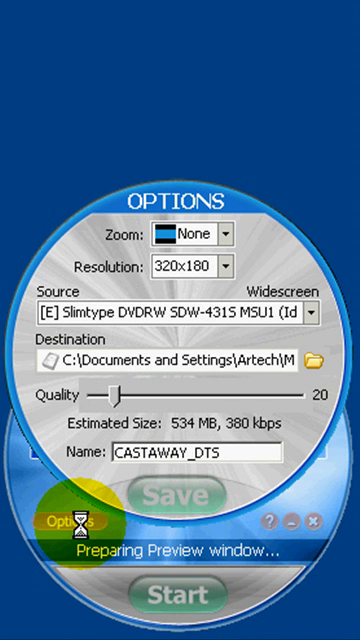
- Set the destination to My Documents\1Click DVD Converter with the beach-scene preview loaded
left_click(180, 496)
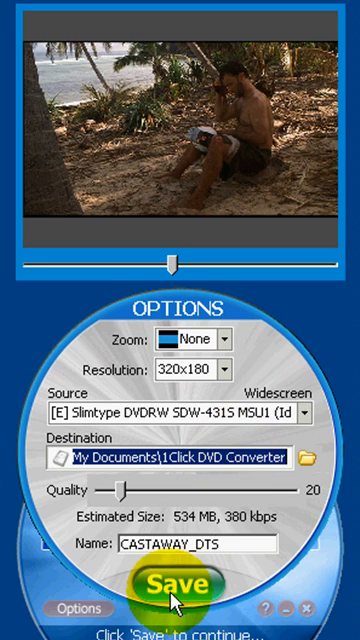
- Save the conversion options (320x180, quality 20, name CASTAWAY_DTS)
left_click(64, 608)
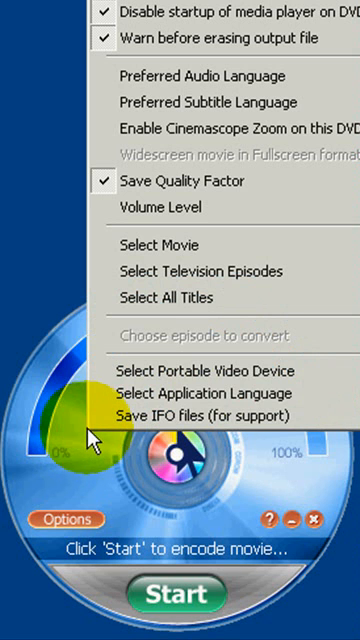